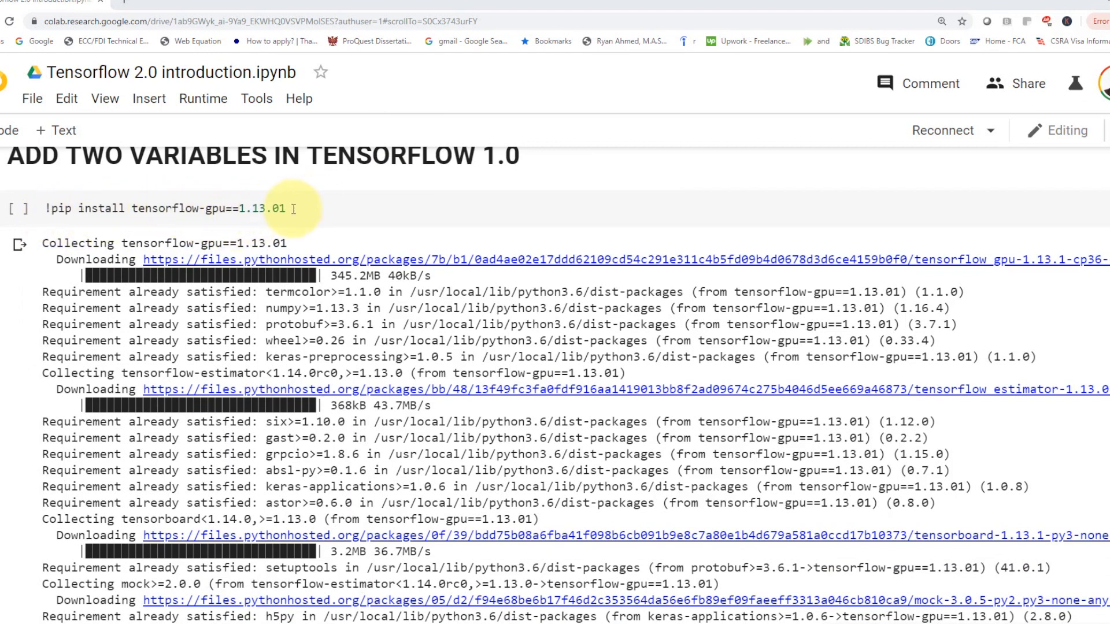
Step: Scroll through the Fashion-MNIST data-loading cell and its download output
scroll("down", 3)
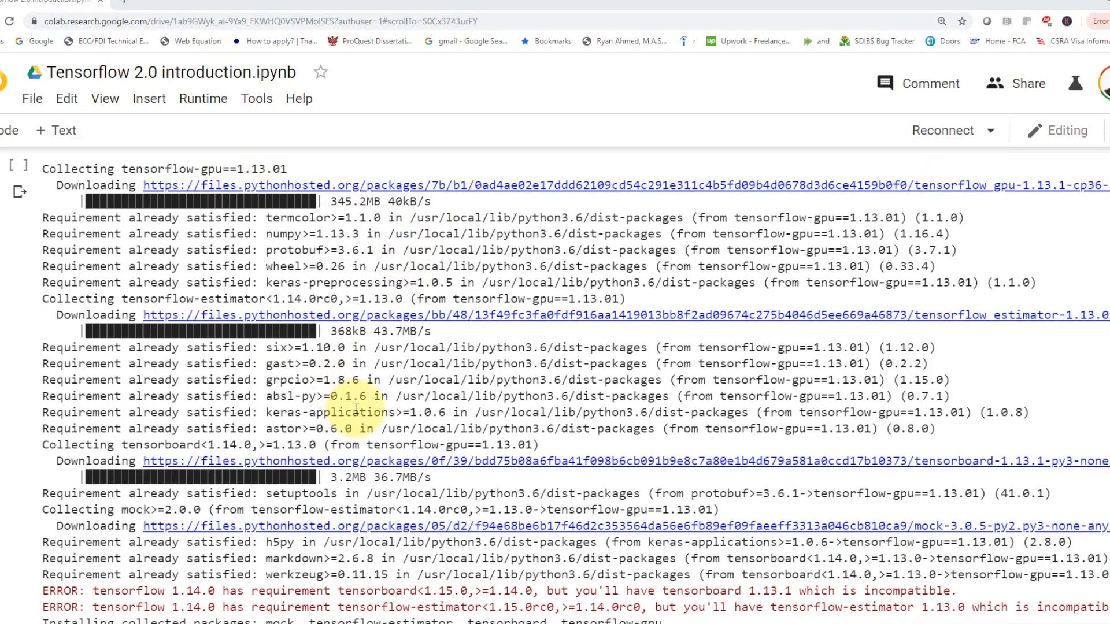
scroll("down", 3)
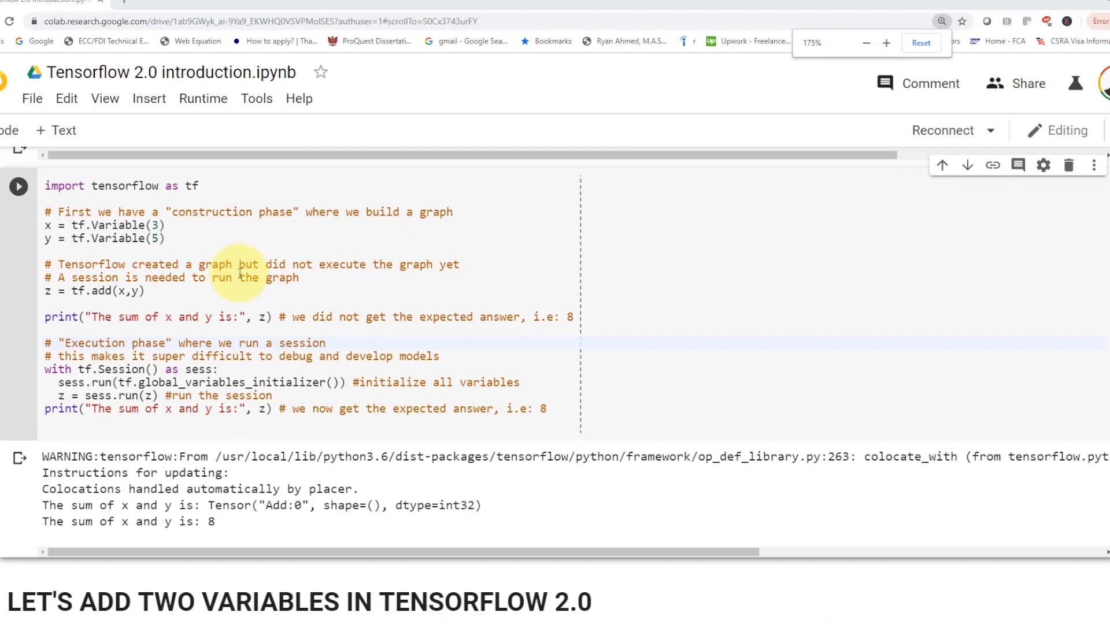
left_click(885, 43)
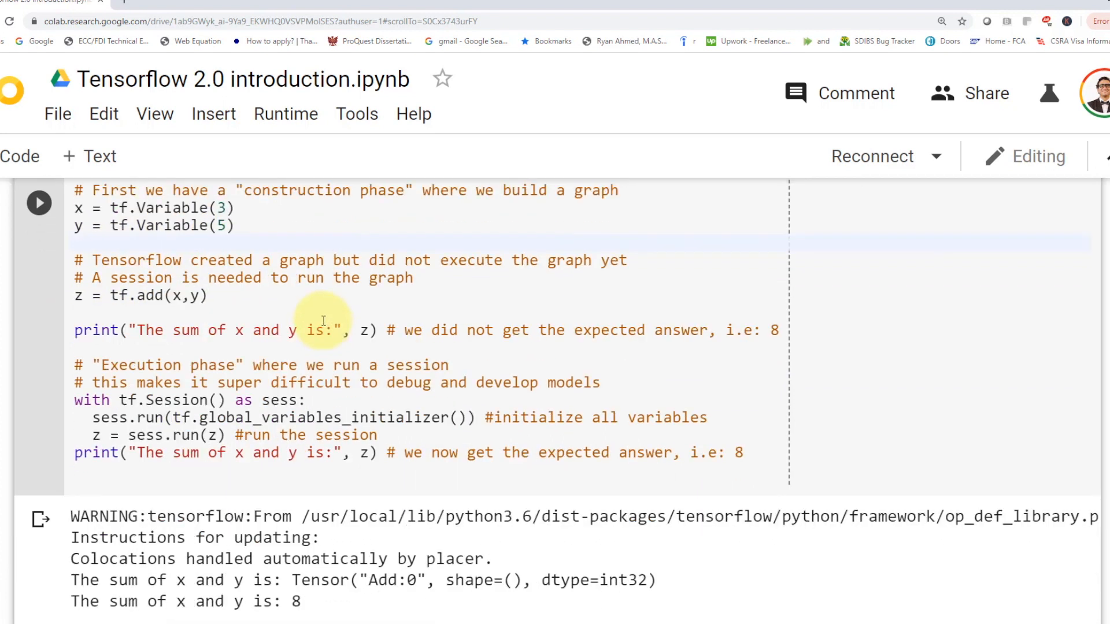
scroll("down", 3)
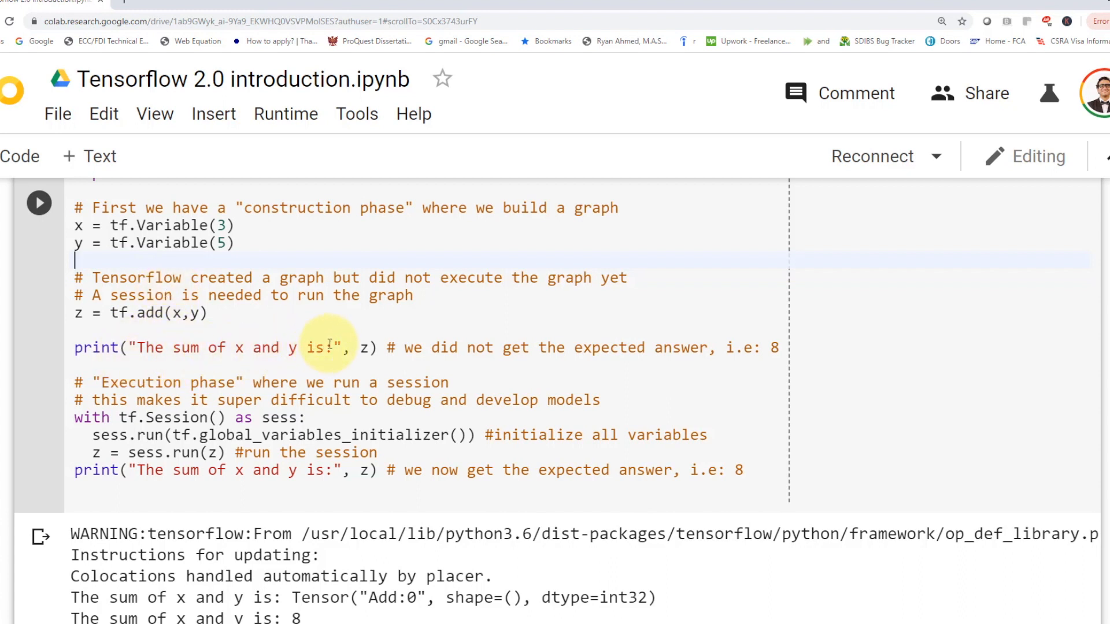
scroll("down", 3)
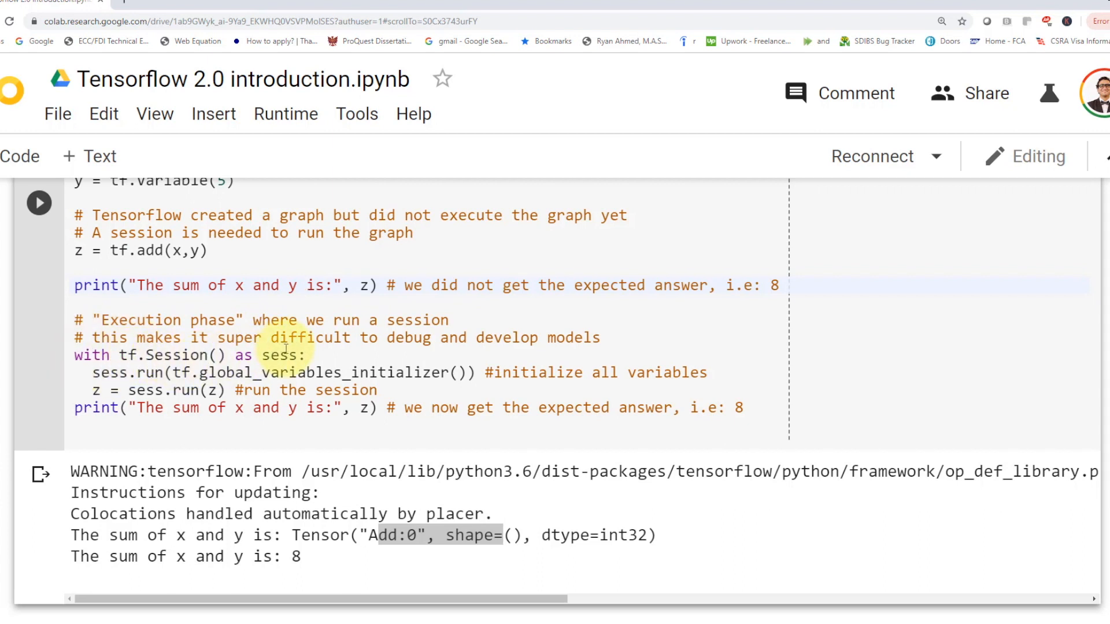
scroll("down", 3)
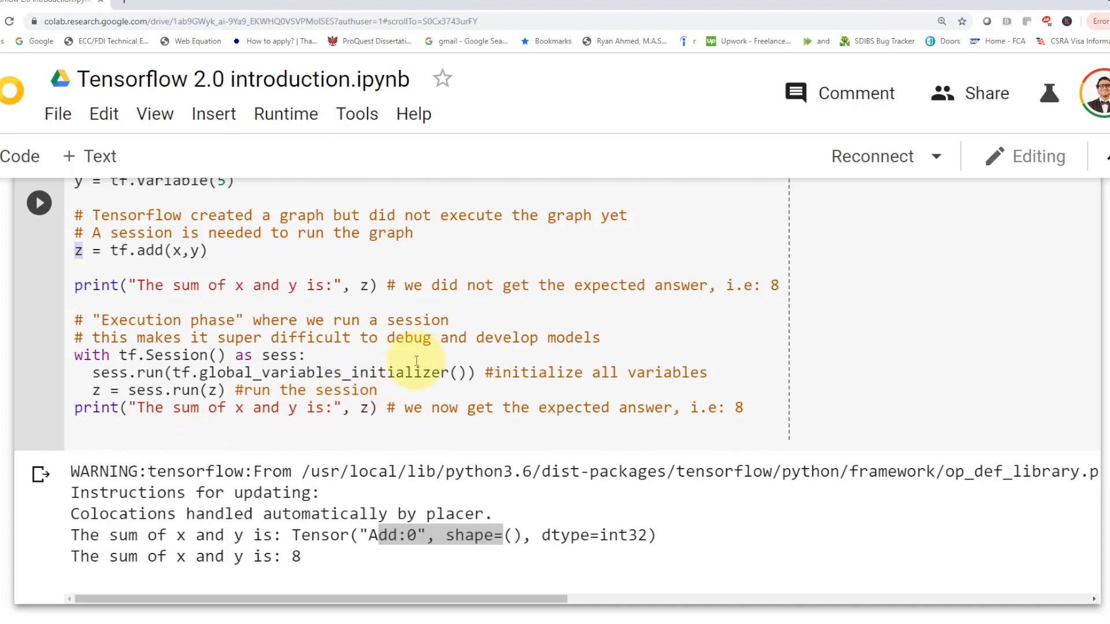
left_click(417, 355)
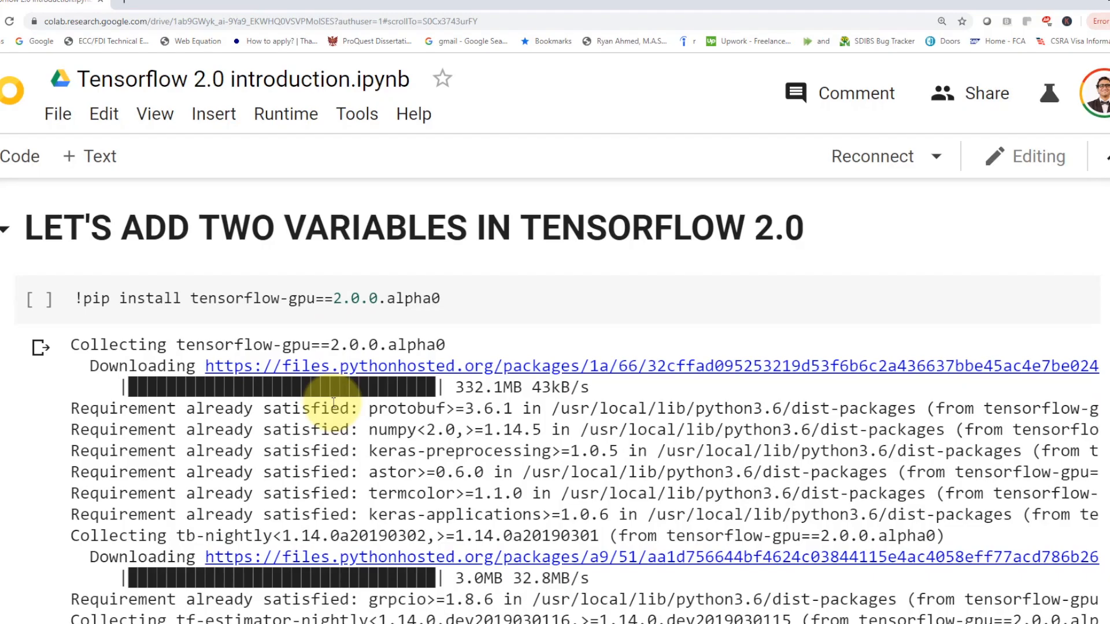
mouse_move(142, 299)
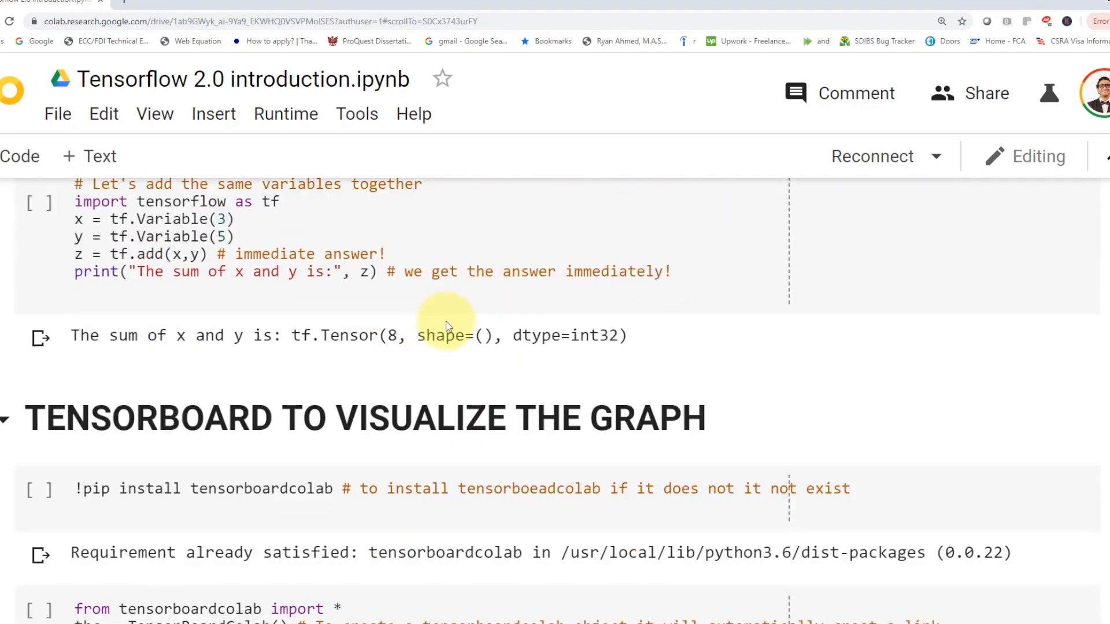
Step: Reach the Sequential model cell, highlighting fashion_mnist where it is used
scroll("down", 3)
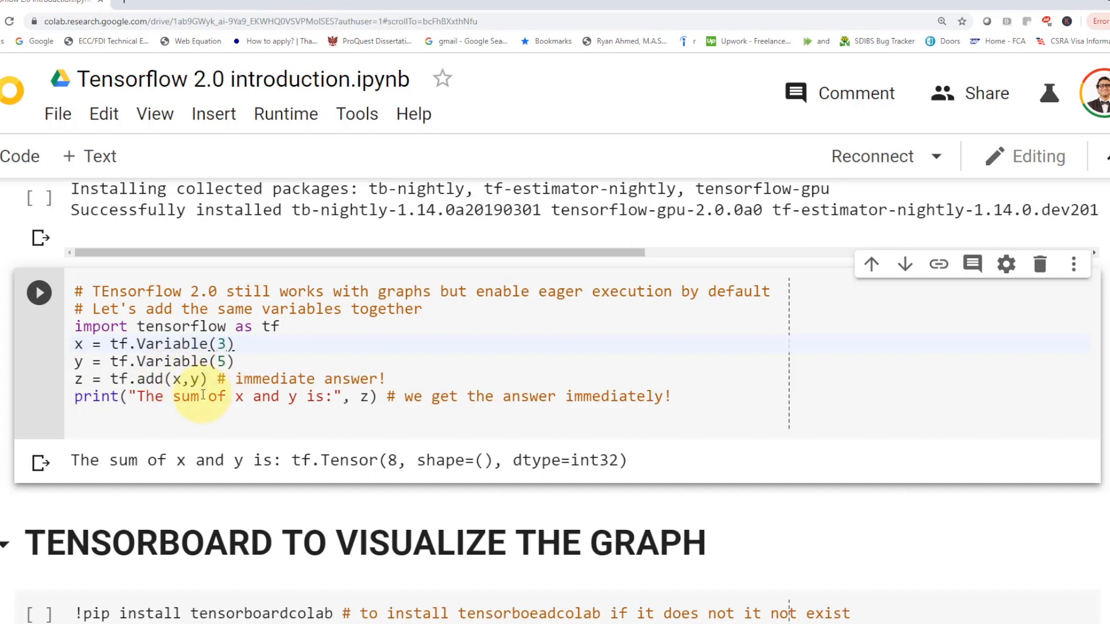
left_click(238, 344)
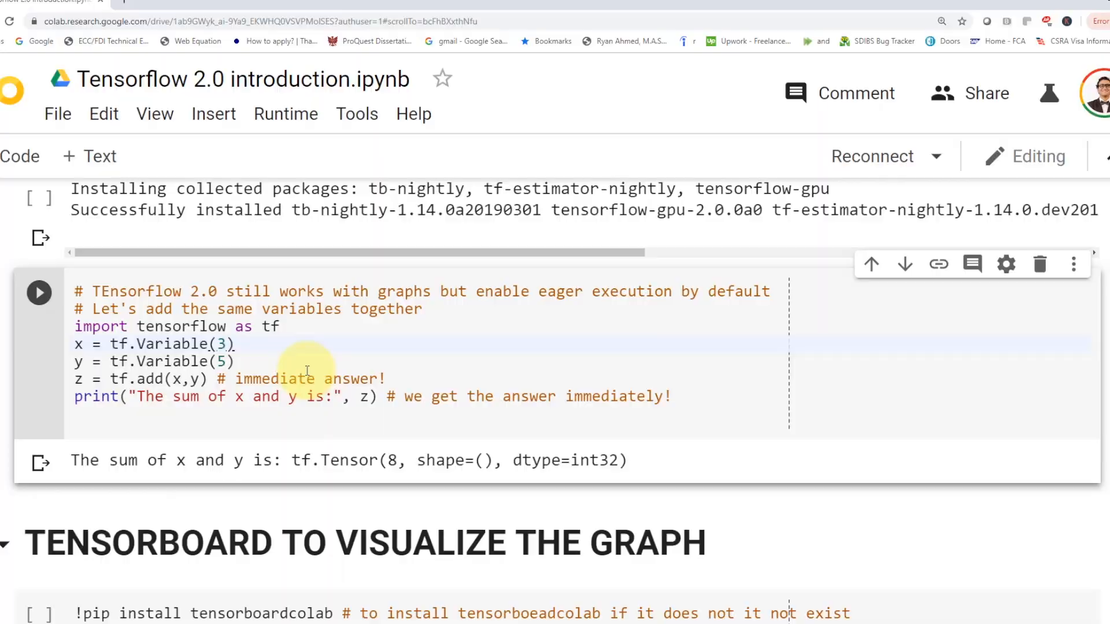
scroll("down", 3)
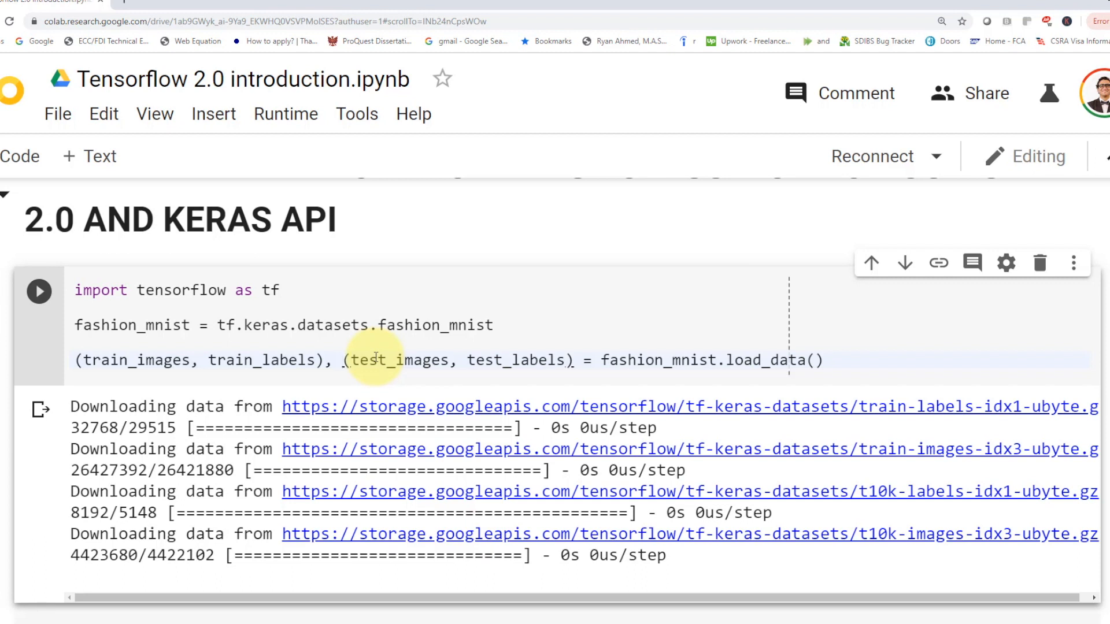
mouse_move(322, 348)
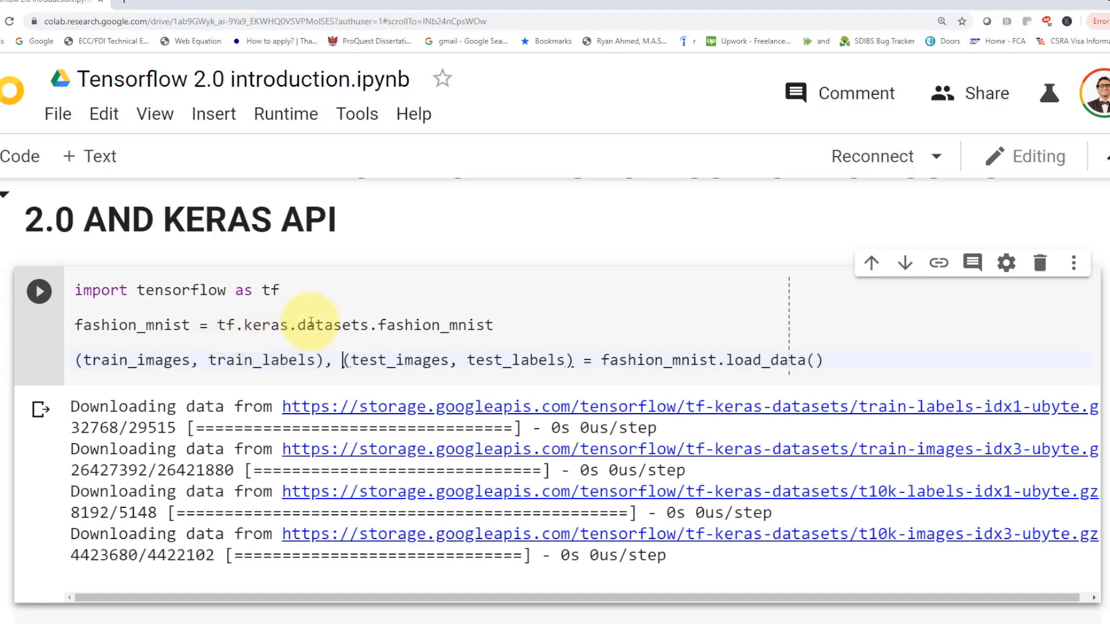
scroll("down", 3)
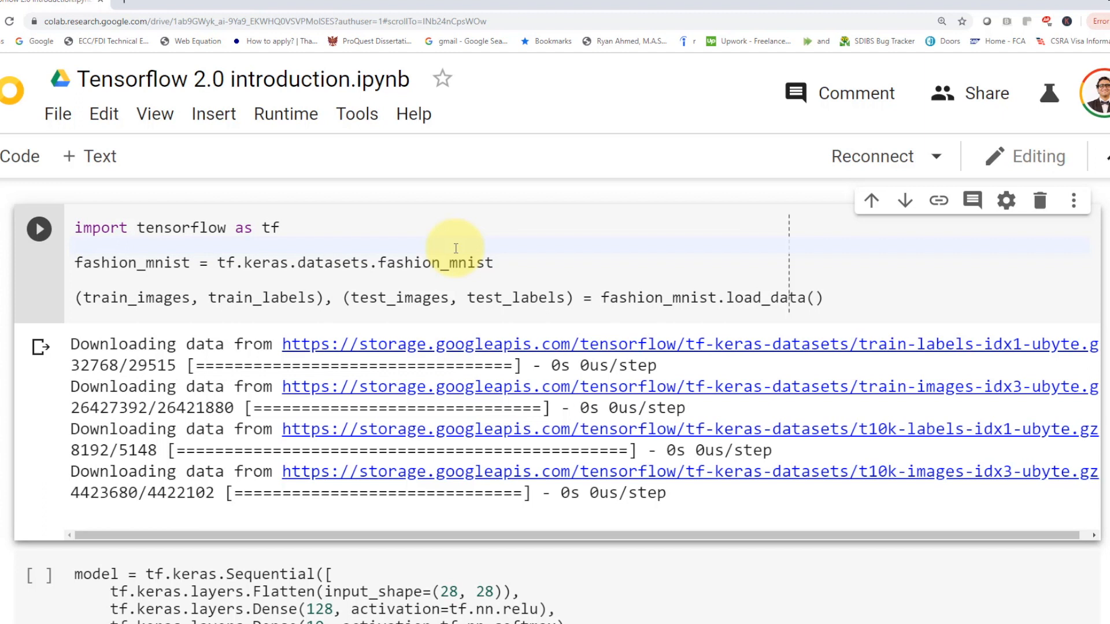
double_click(629, 297)
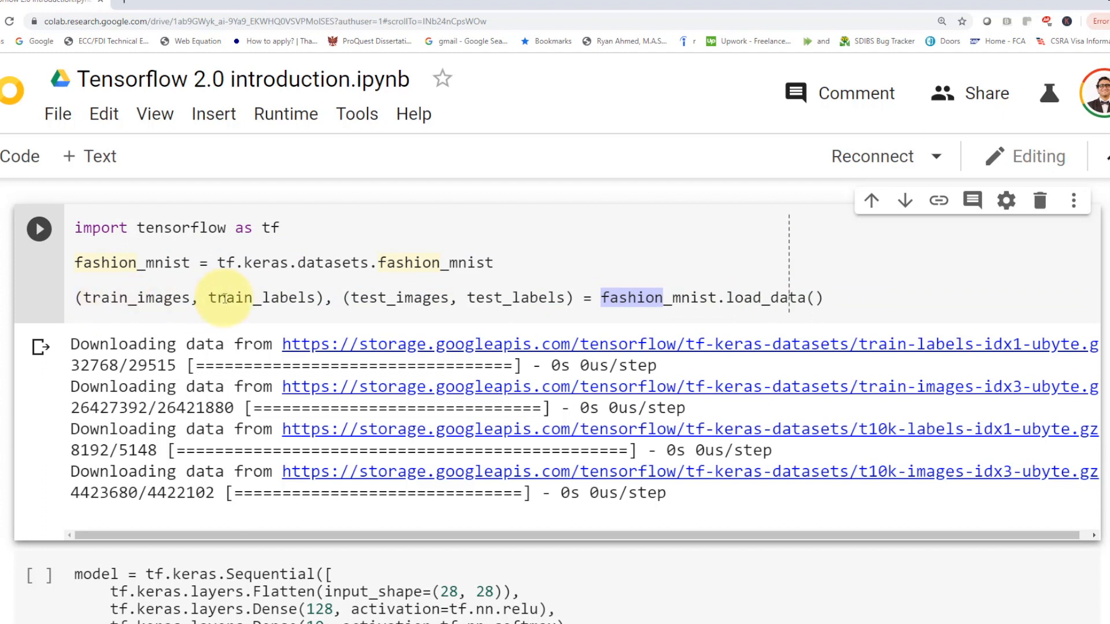
mouse_move(455, 306)
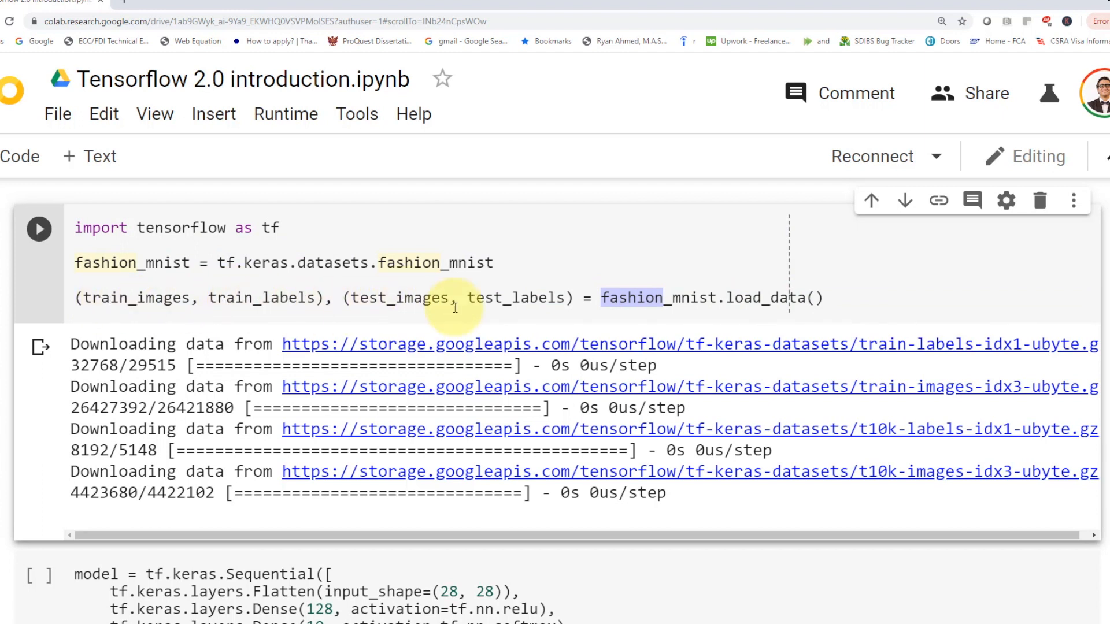
scroll("down", 3)
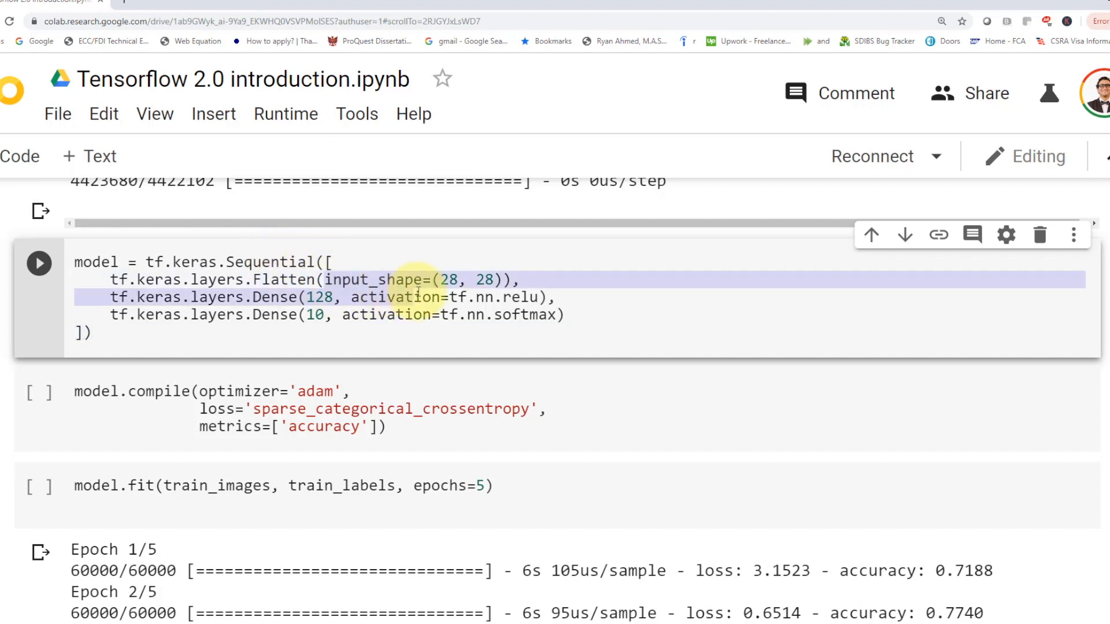
double_click(374, 278)
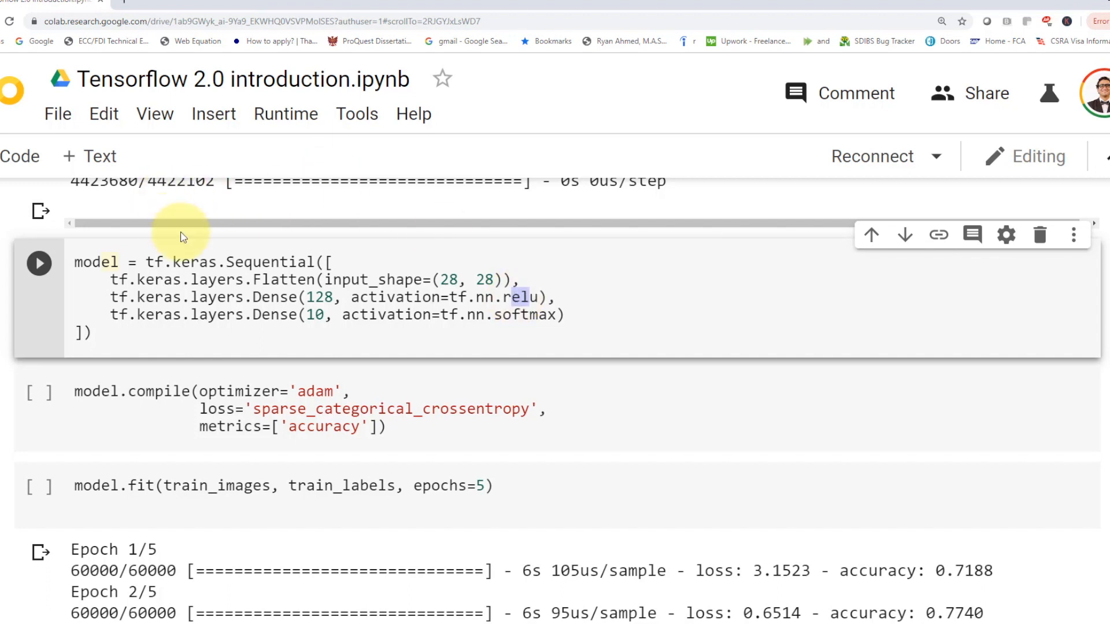
mouse_move(233, 322)
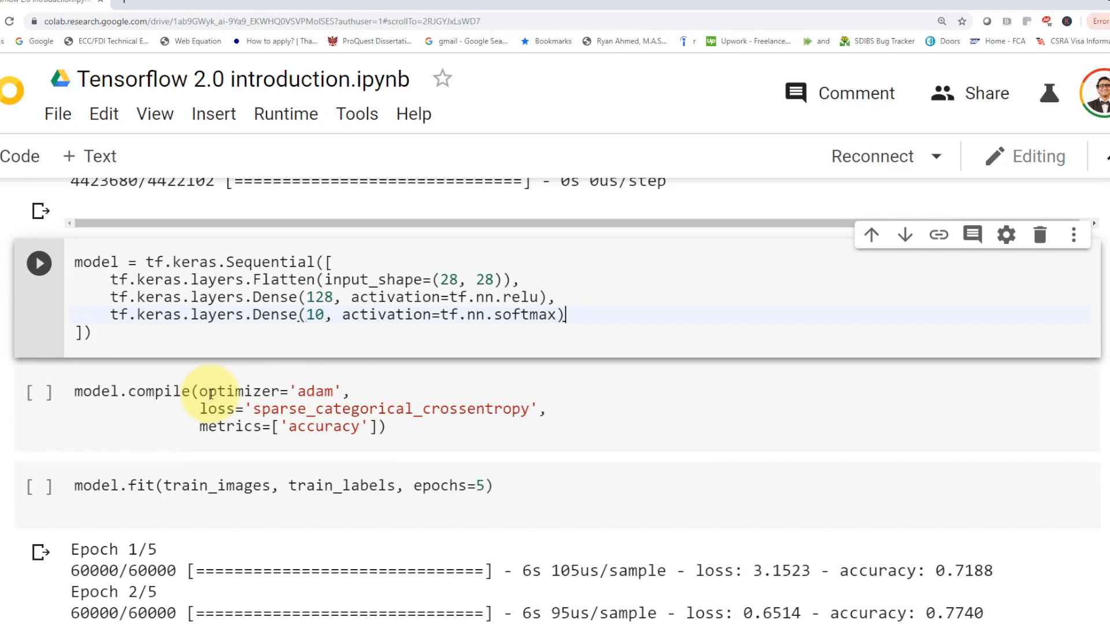
Step: Focus the model.compile cell (adam, accuracy), then show the five-epoch fit output reaching 0.8279
scroll("down", 3)
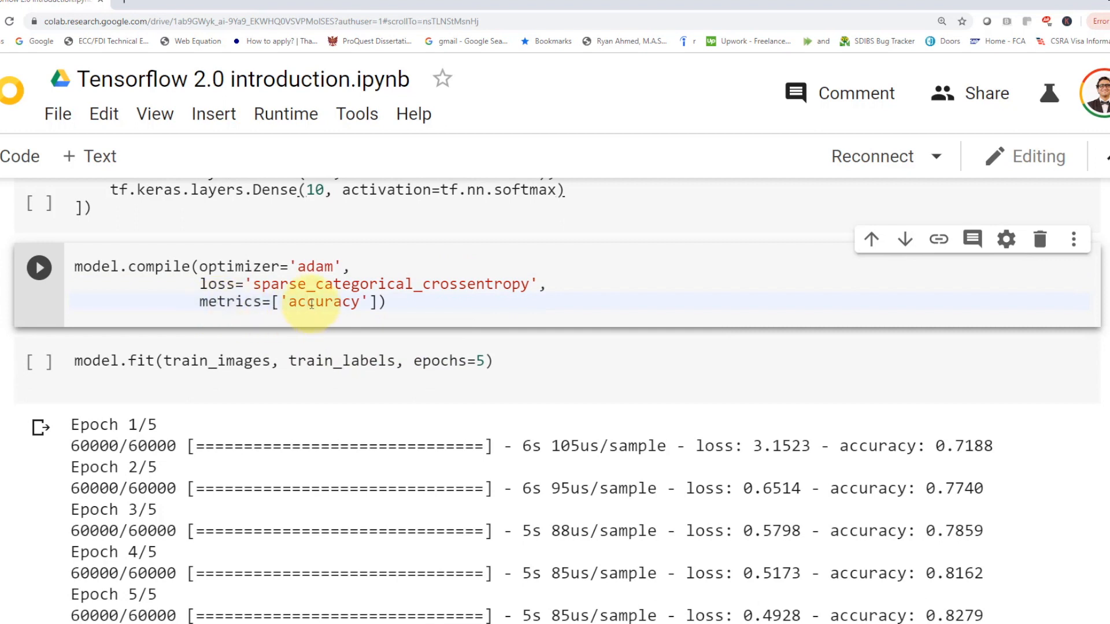
left_click(308, 302)
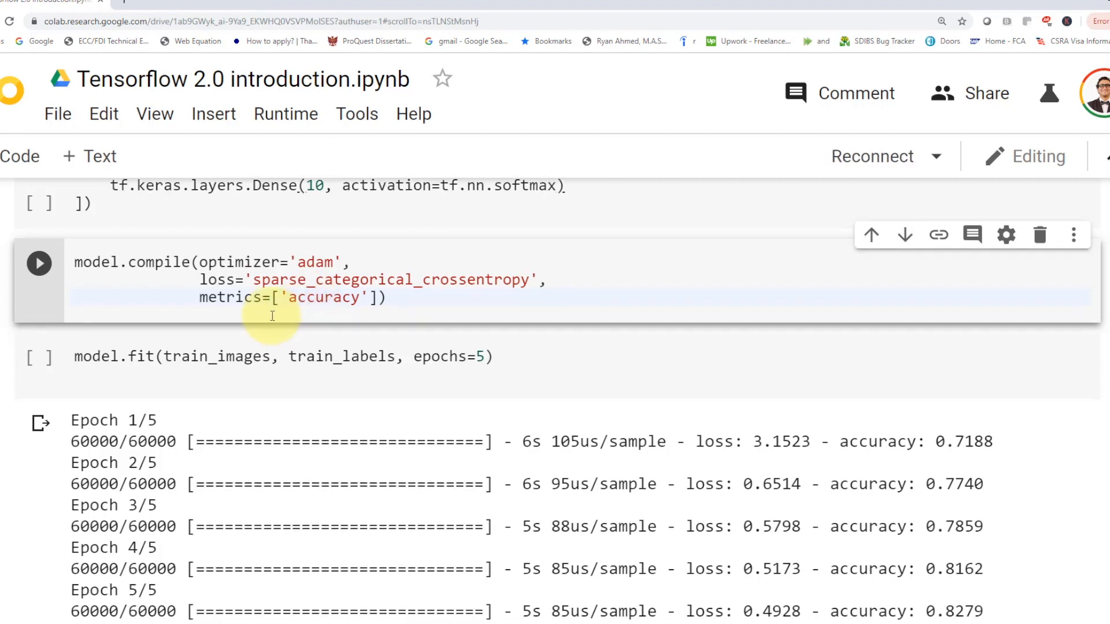
scroll("down", 3)
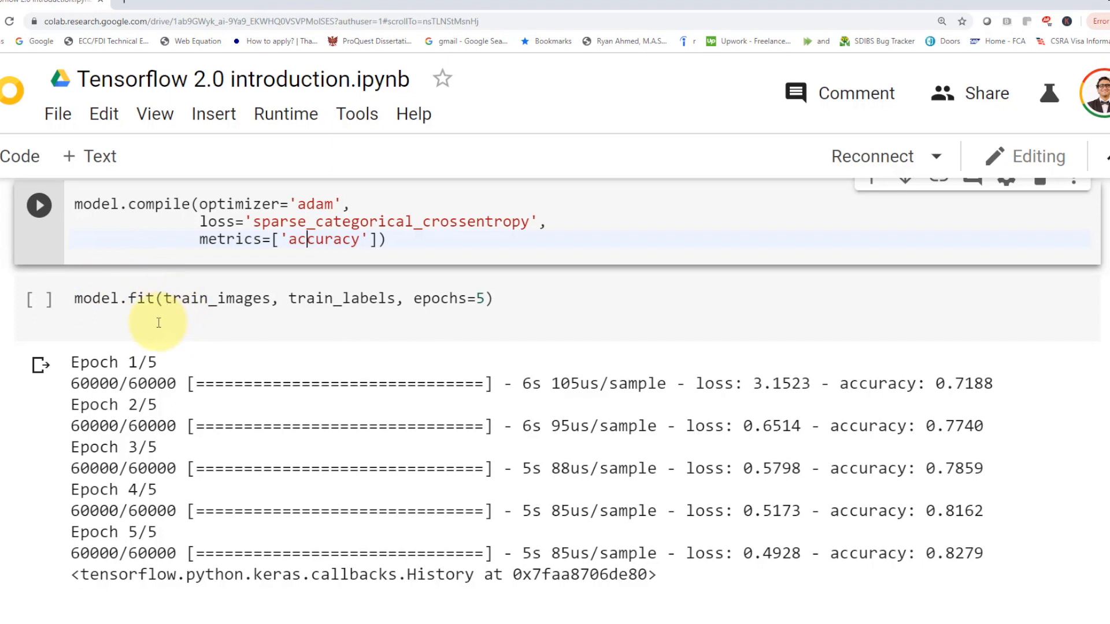
Step: Highlight train_images in the fit call, then bring up the TensorBoard training cell
double_click(215, 298)
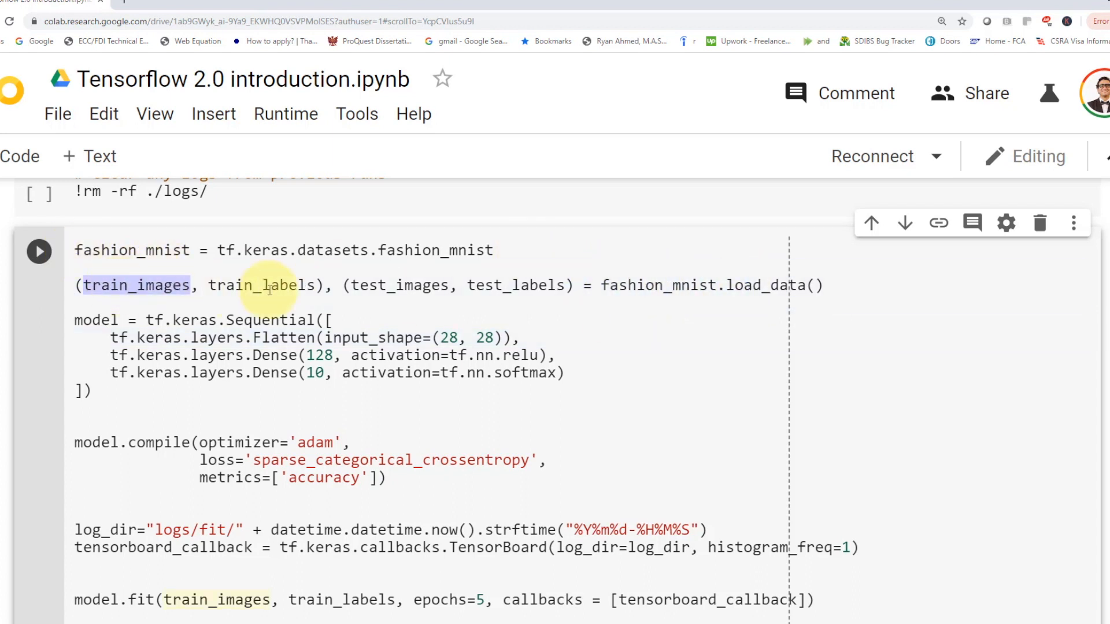
Step: Focus the TensorBoard training cell and scroll to log_dir, tensorboard_callback and model.fit
left_click(38, 250)
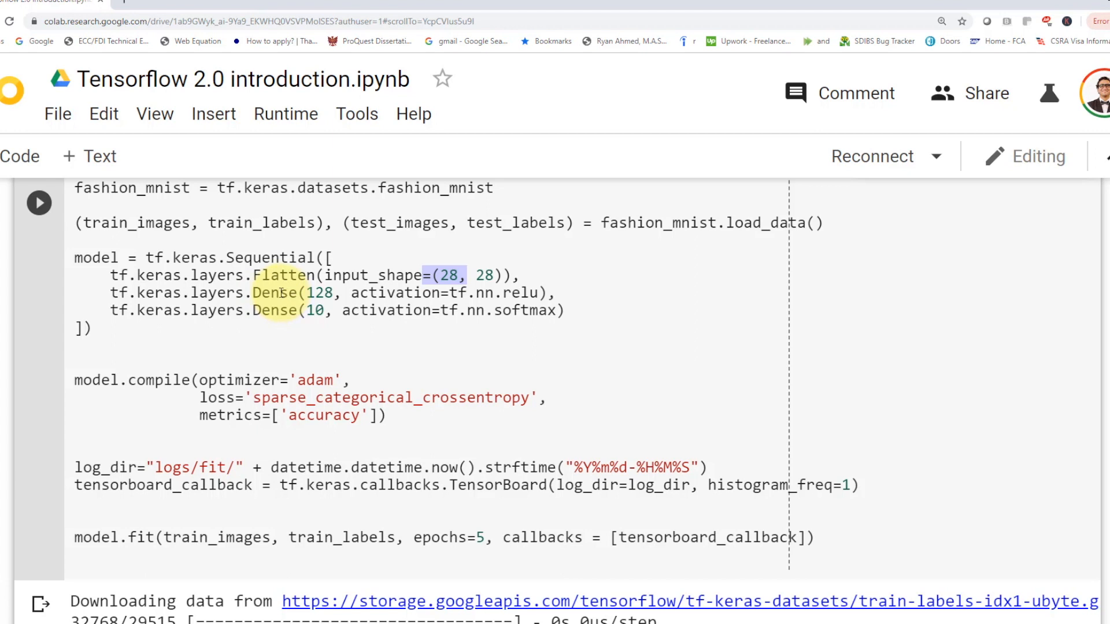
scroll("down", 3)
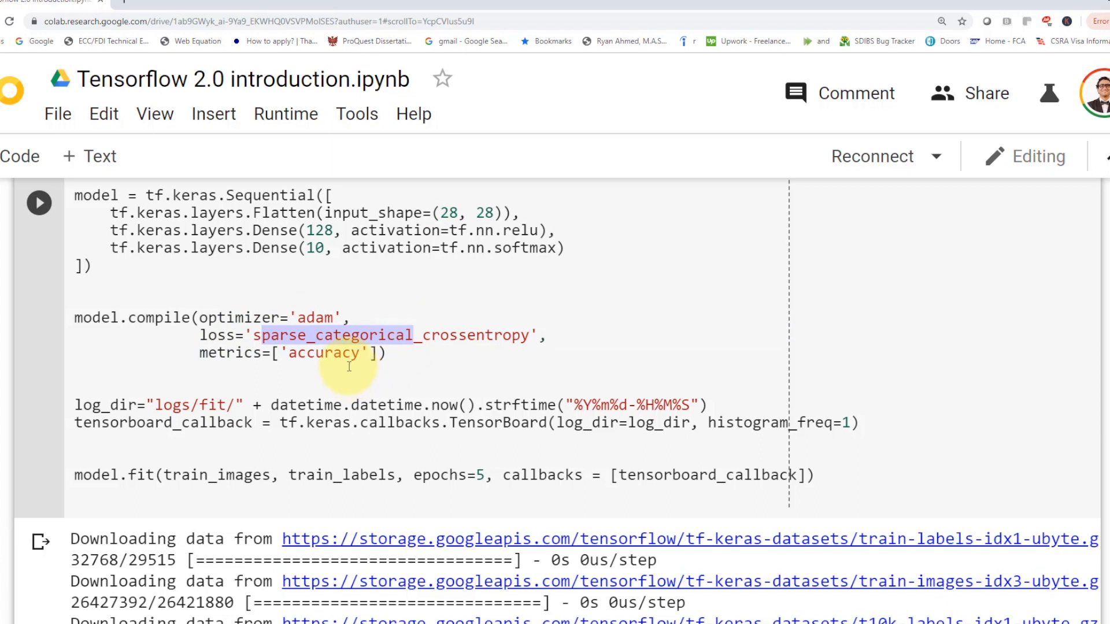
scroll("down", 3)
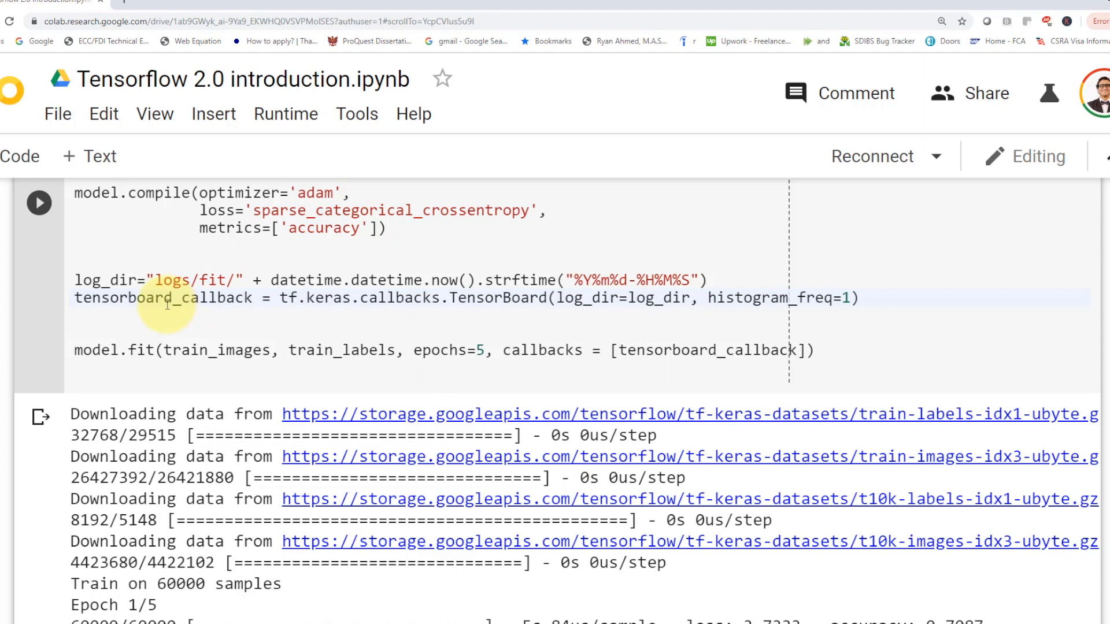
Step: Highlight tensorboard_callback; training finishes five epochs at 0.8238 accuracy
double_click(160, 298)
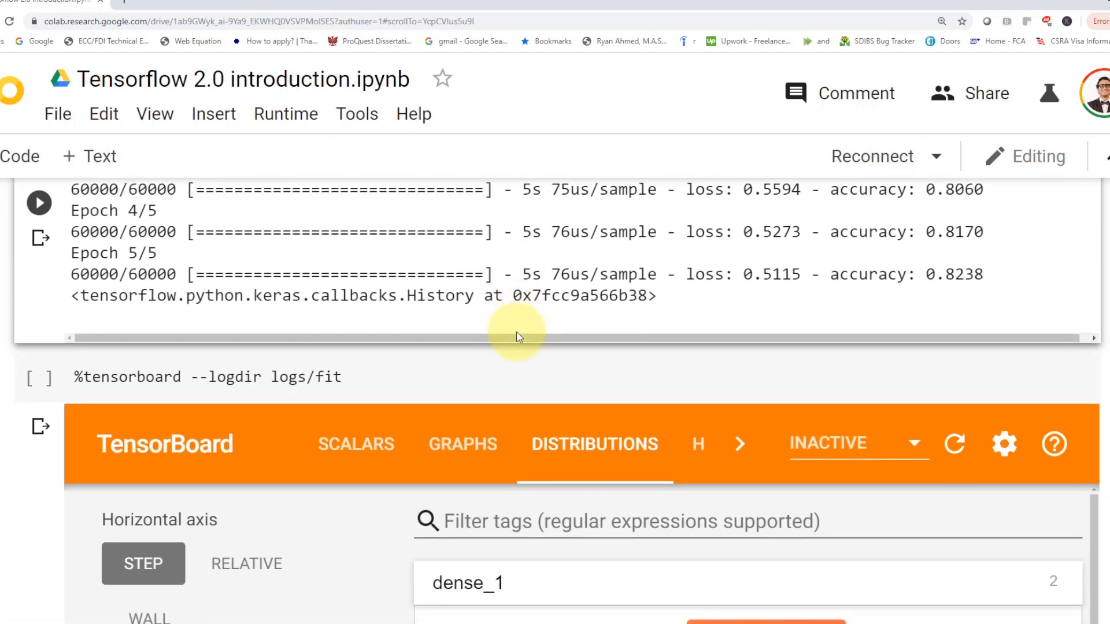
Step: Scroll down to TensorBoard's epoch_accuracy and loss scalar charts
scroll("down", 3)
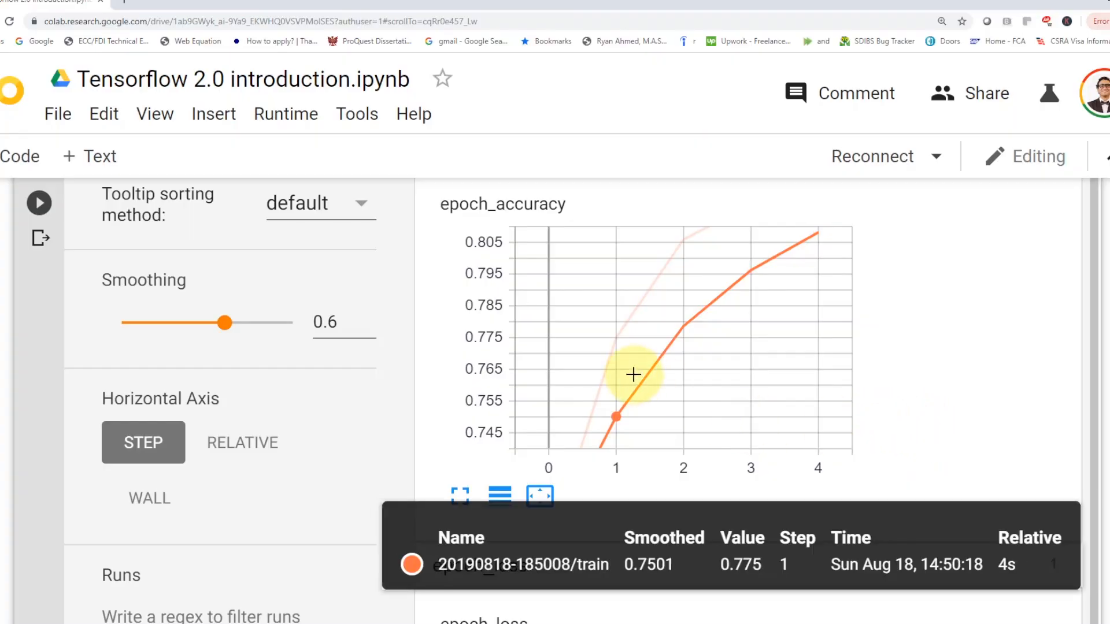
mouse_move(638, 369)
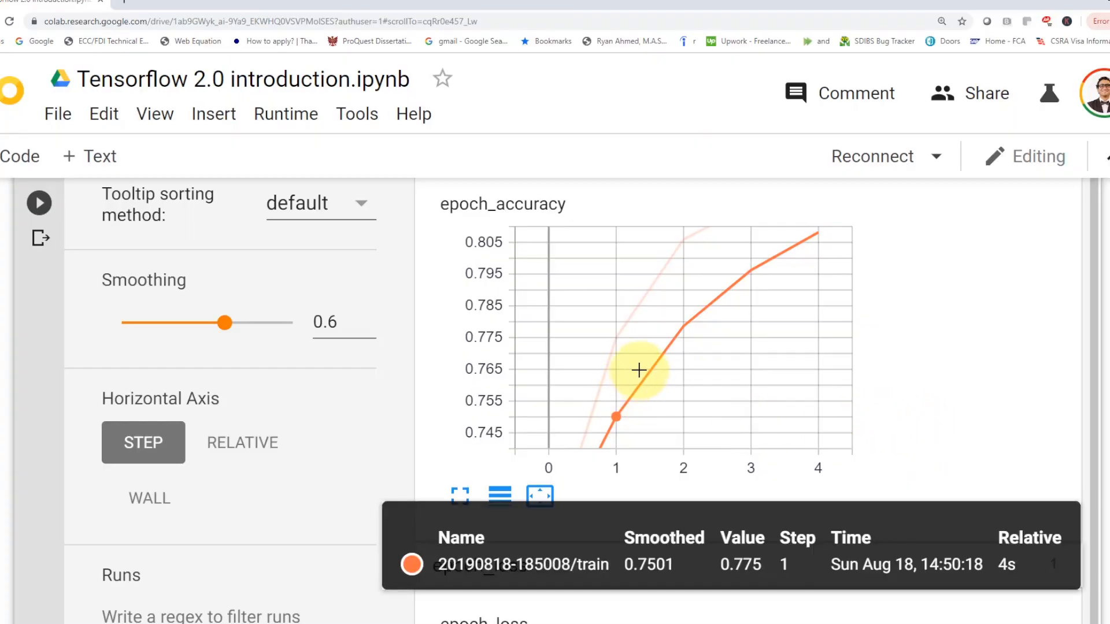
mouse_move(659, 365)
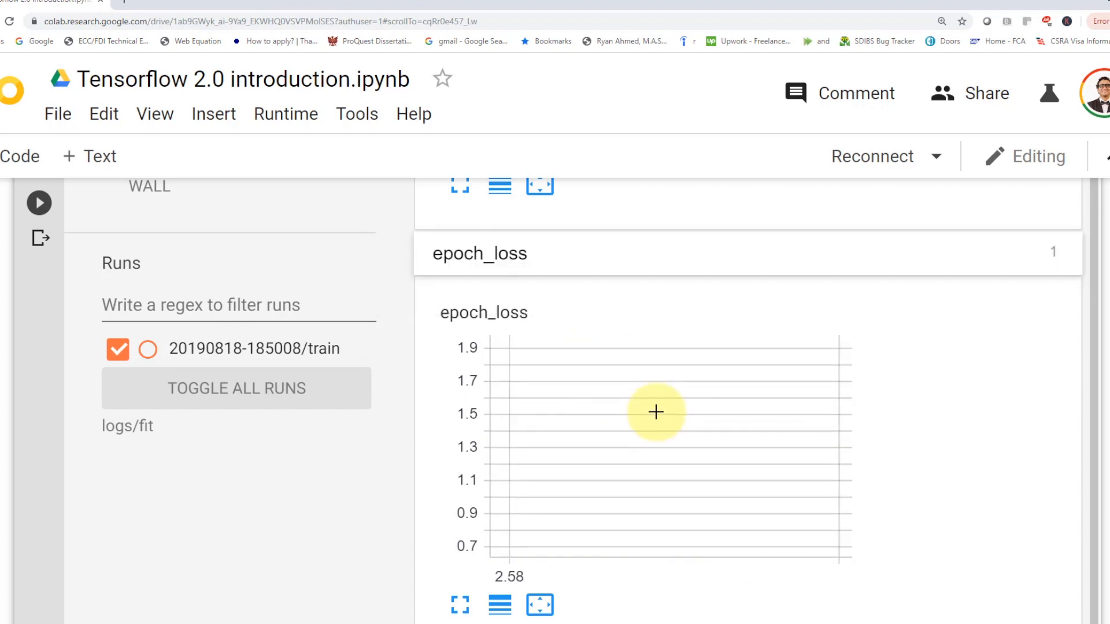
mouse_move(694, 437)
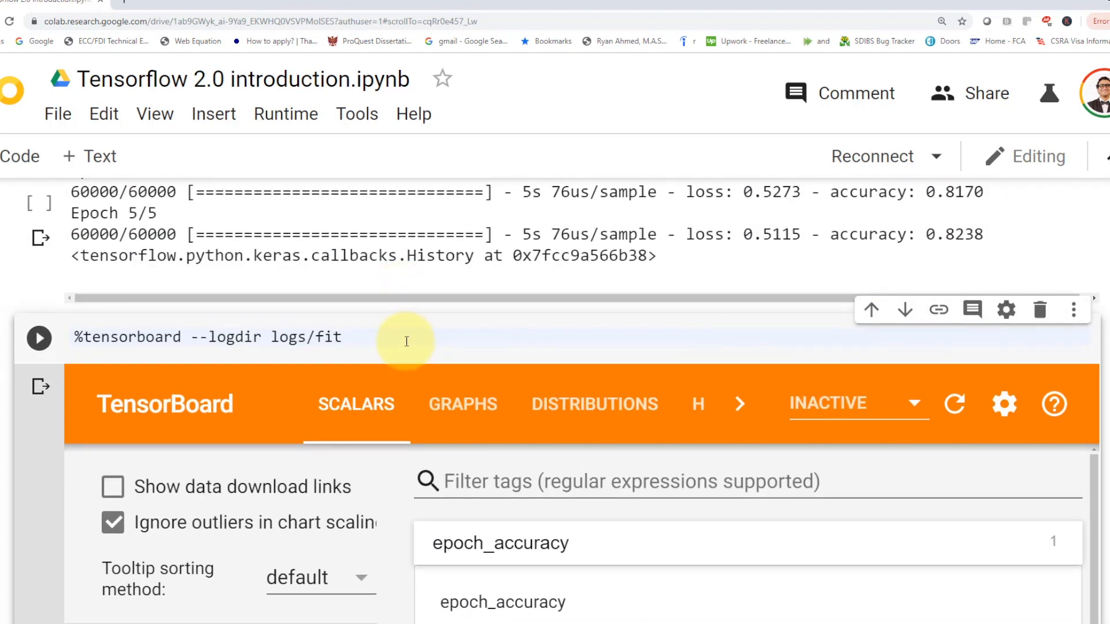
scroll("down", 3)
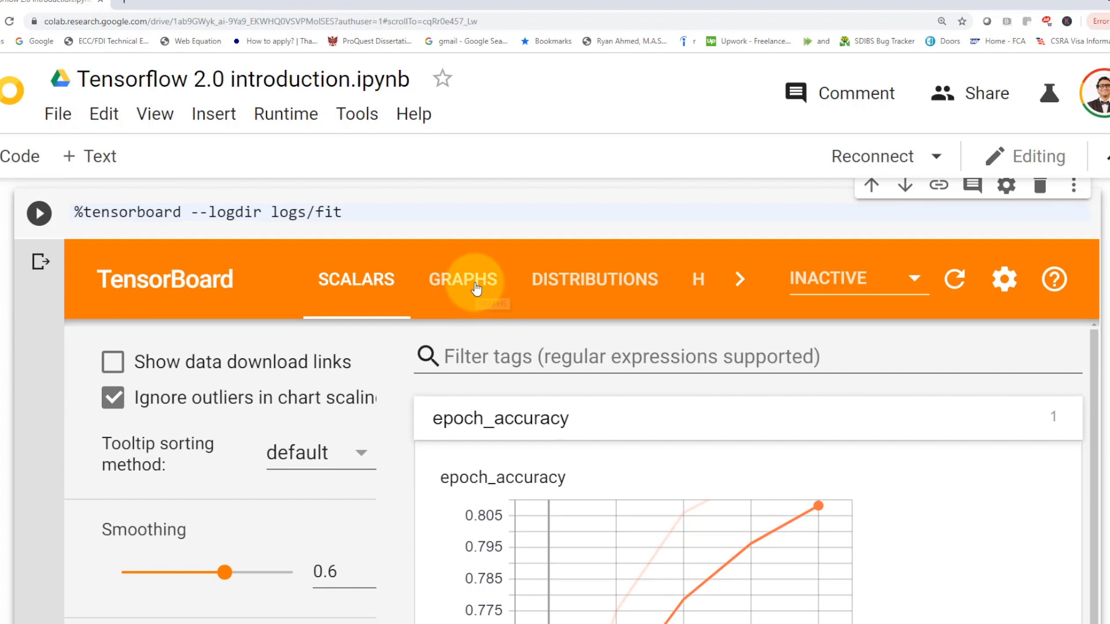
Step: Show TensorBoard's GRAPHS view with flatten, dense, dense_1, metrics and loss nodes
left_click(463, 279)
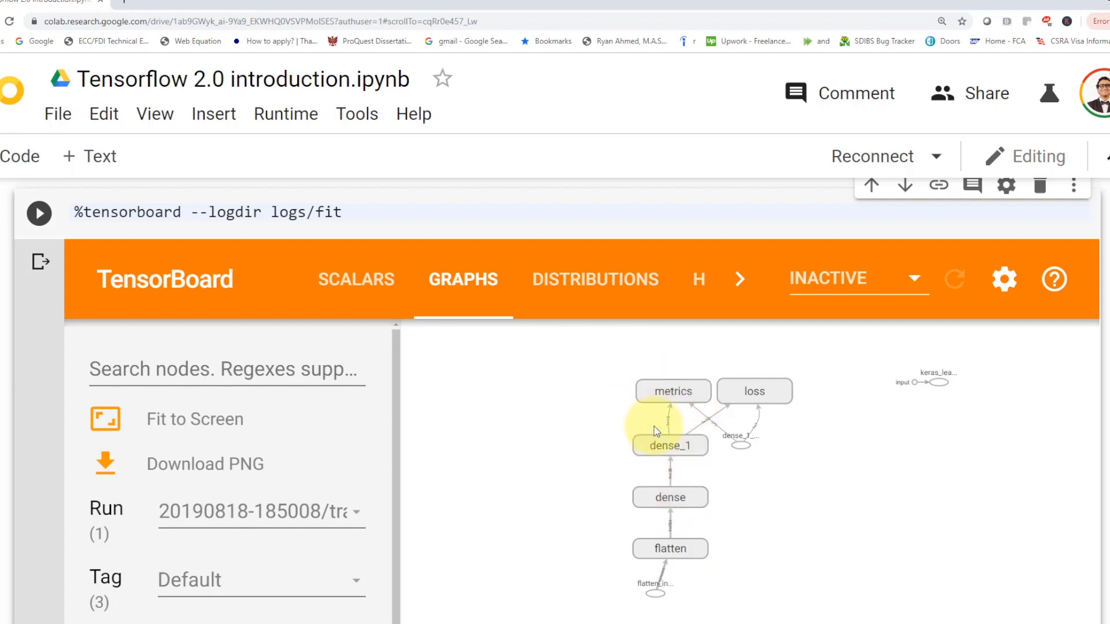
mouse_move(890, 495)
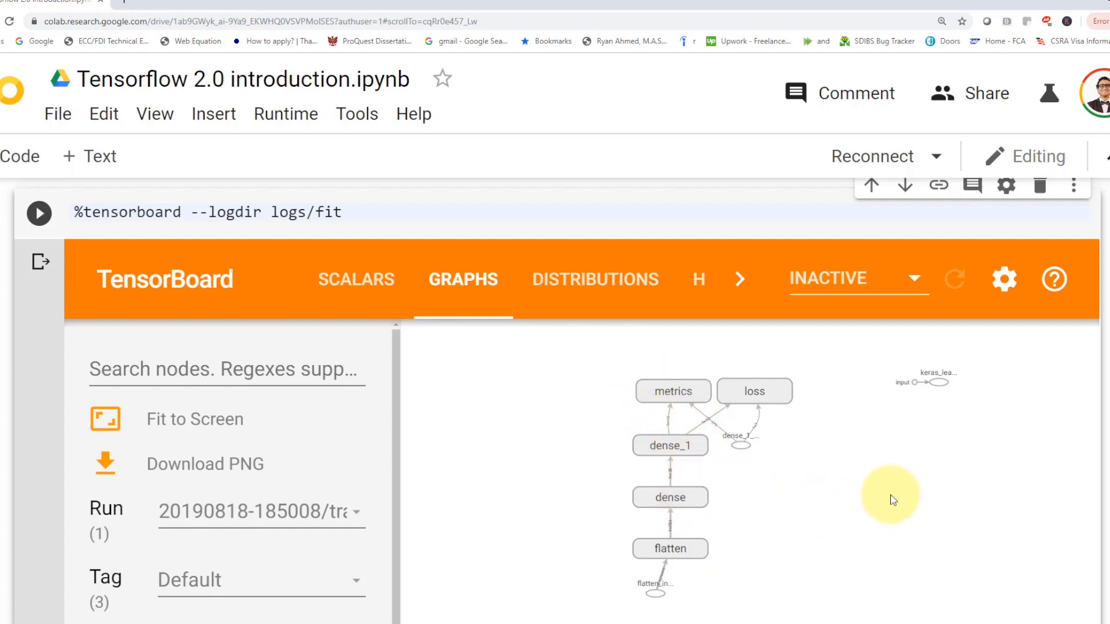
mouse_move(836, 525)
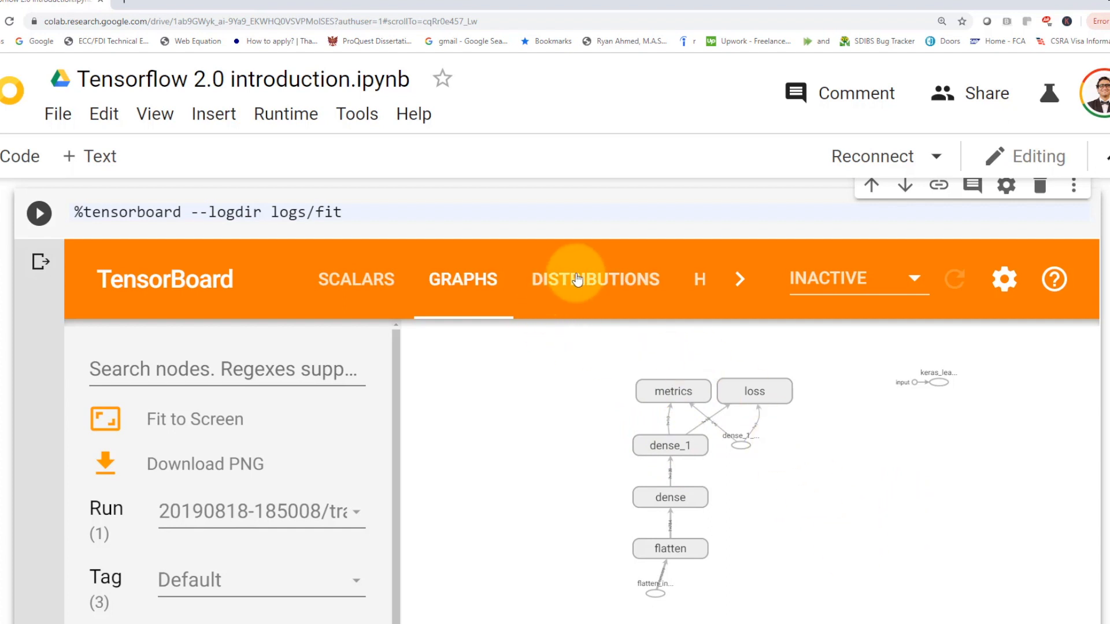
Step: Inspect the dense and dense_1 weight and bias distributions, then return to SCALARS
left_click(593, 278)
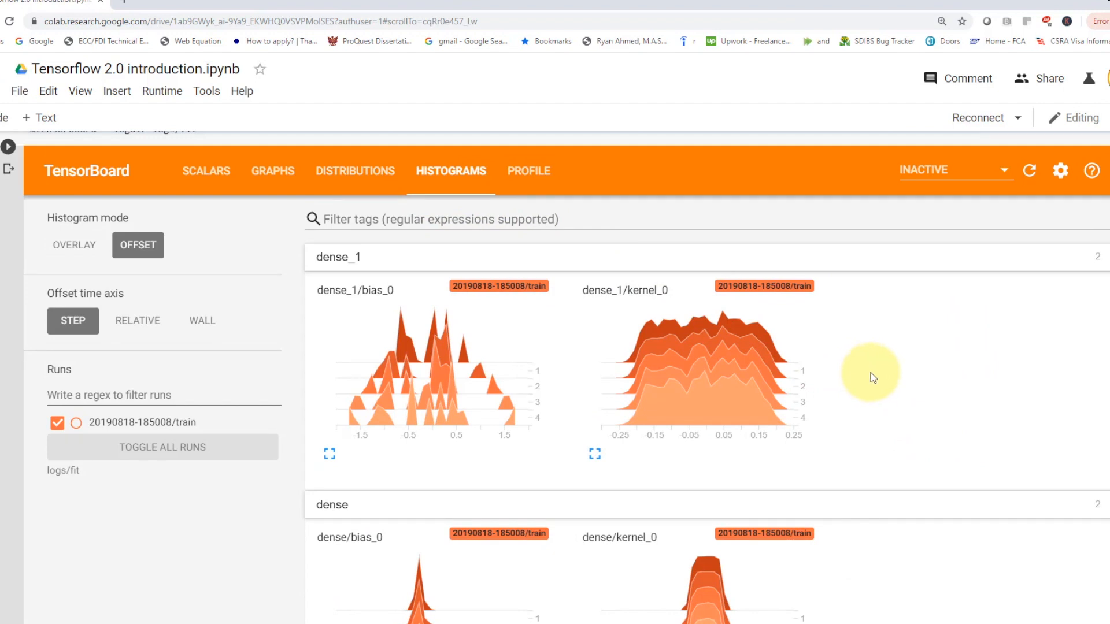
scroll("down", 3)
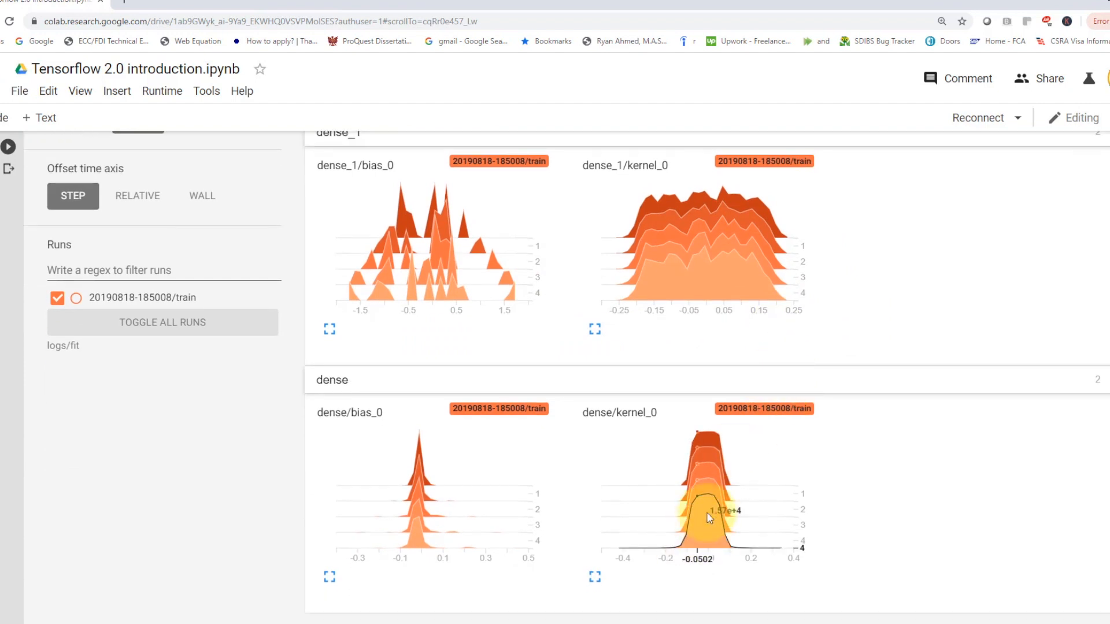
mouse_move(833, 460)
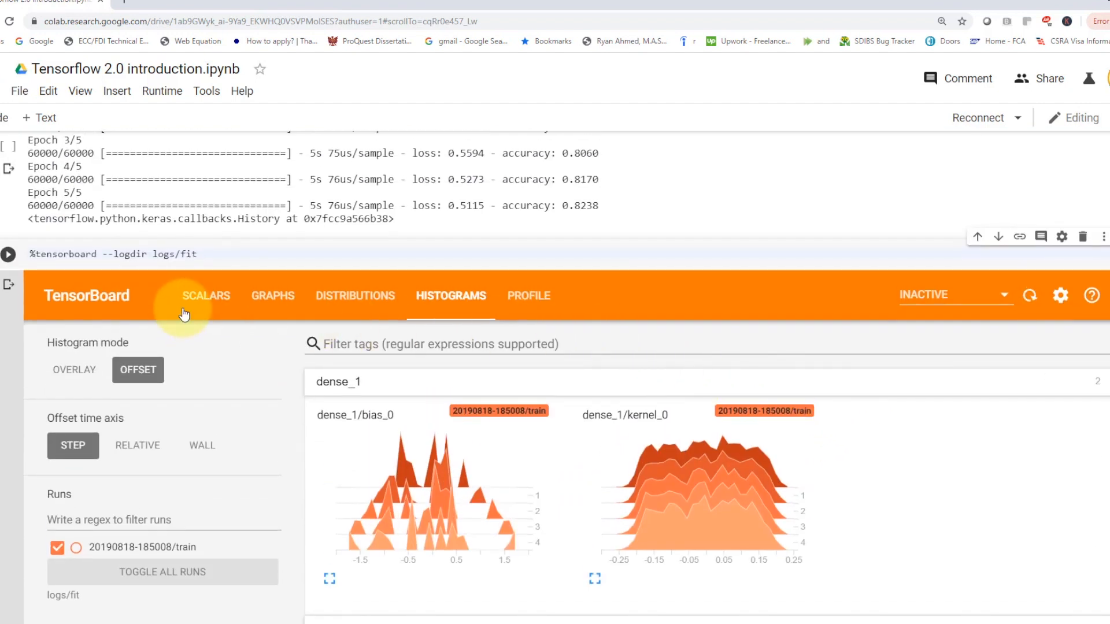
left_click(205, 296)
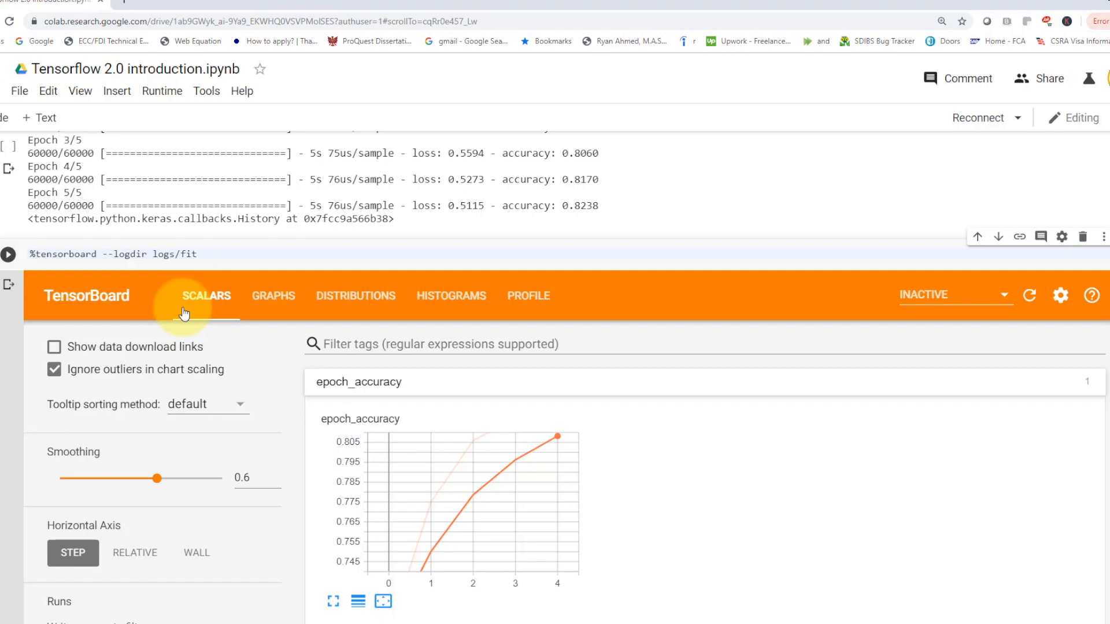
Step: Scroll to the Distributed Strategy section's MirroredStrategy model-building cell
scroll("down", 3)
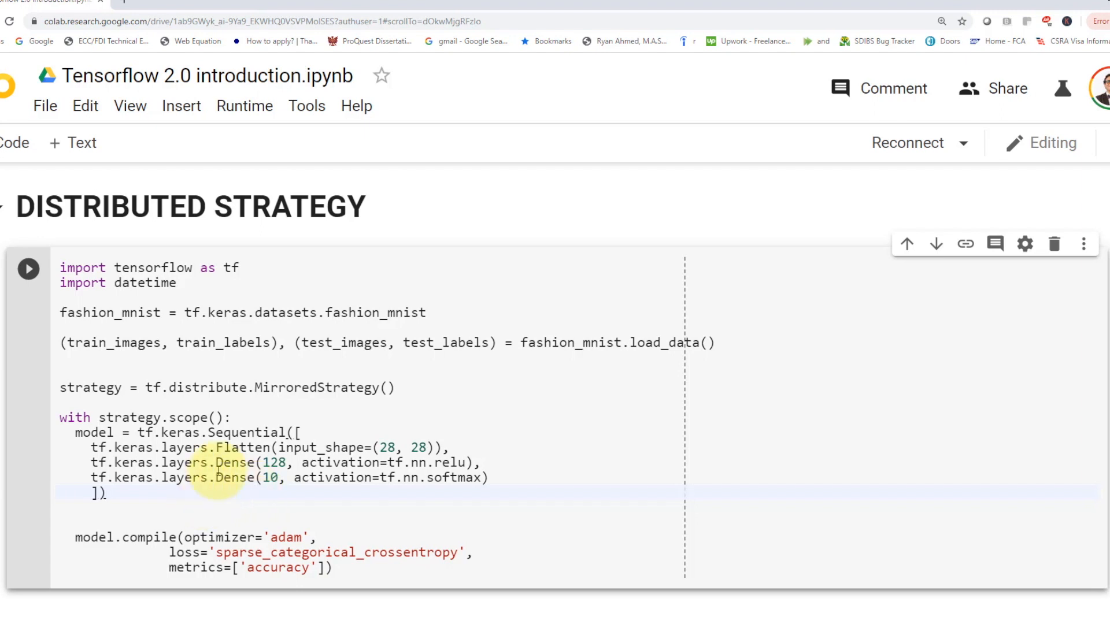
Step: Open Runtime > Change runtime type and list the None, GPU and TPU accelerator options
left_click(181, 106)
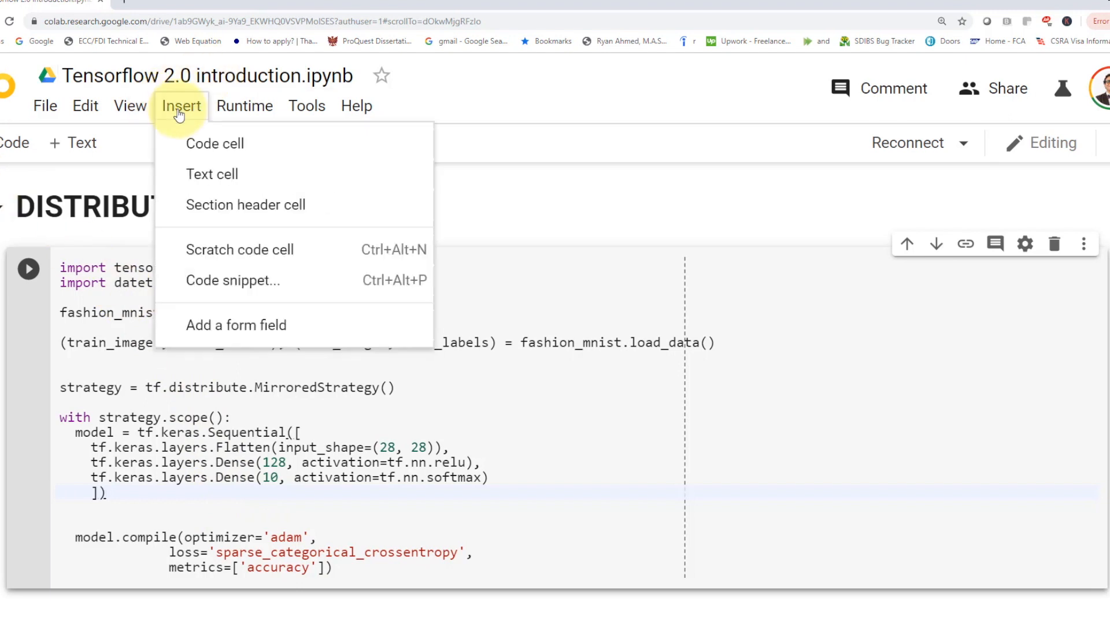
left_click(244, 105)
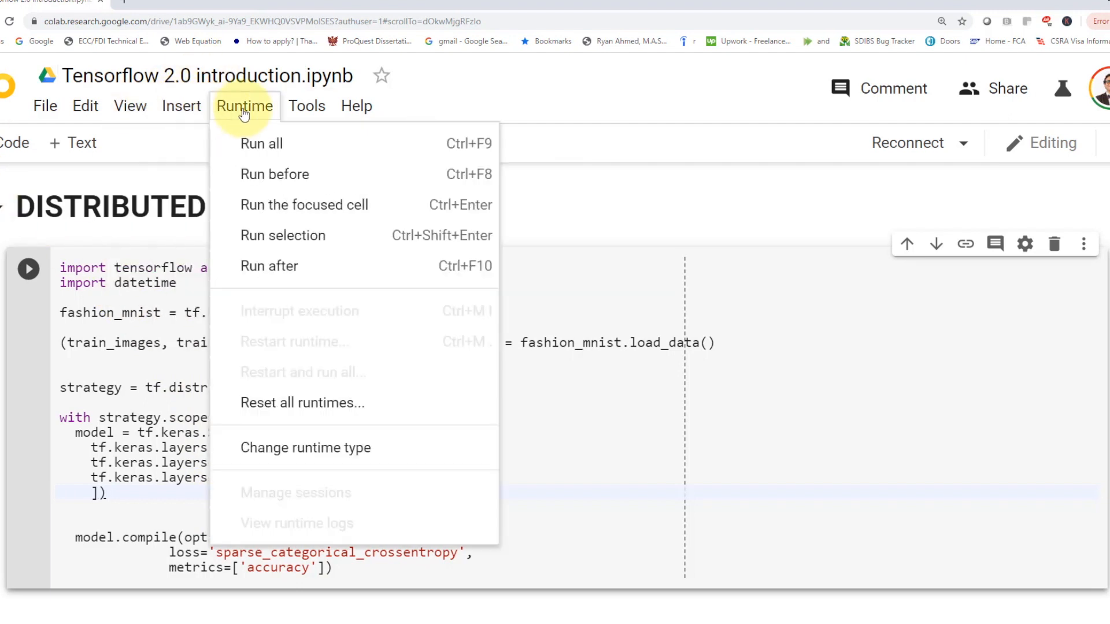
left_click(305, 448)
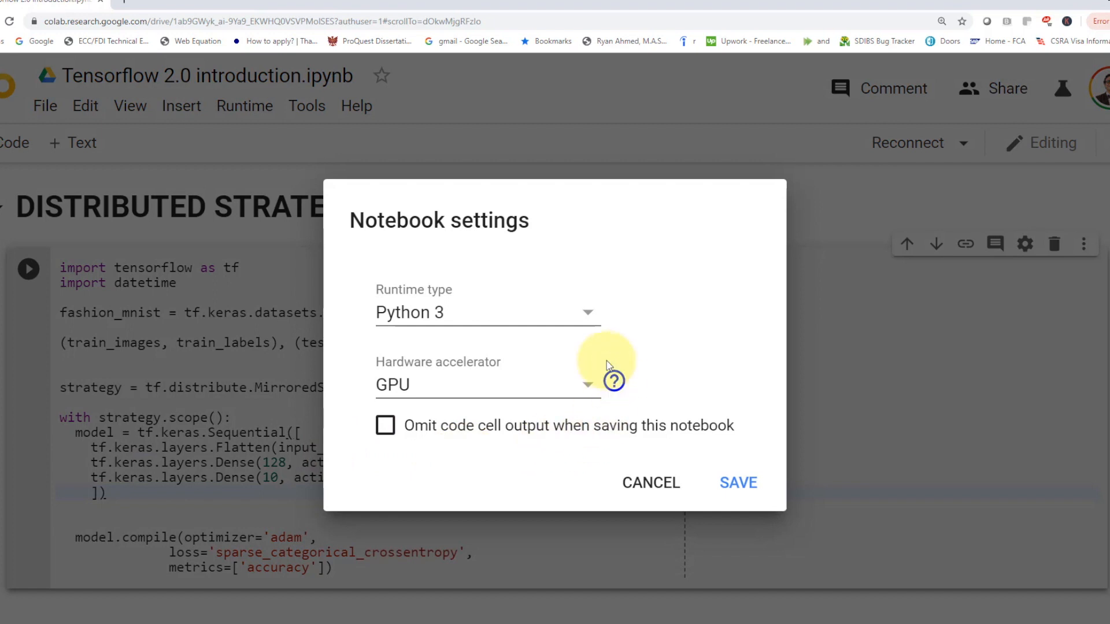
mouse_move(494, 352)
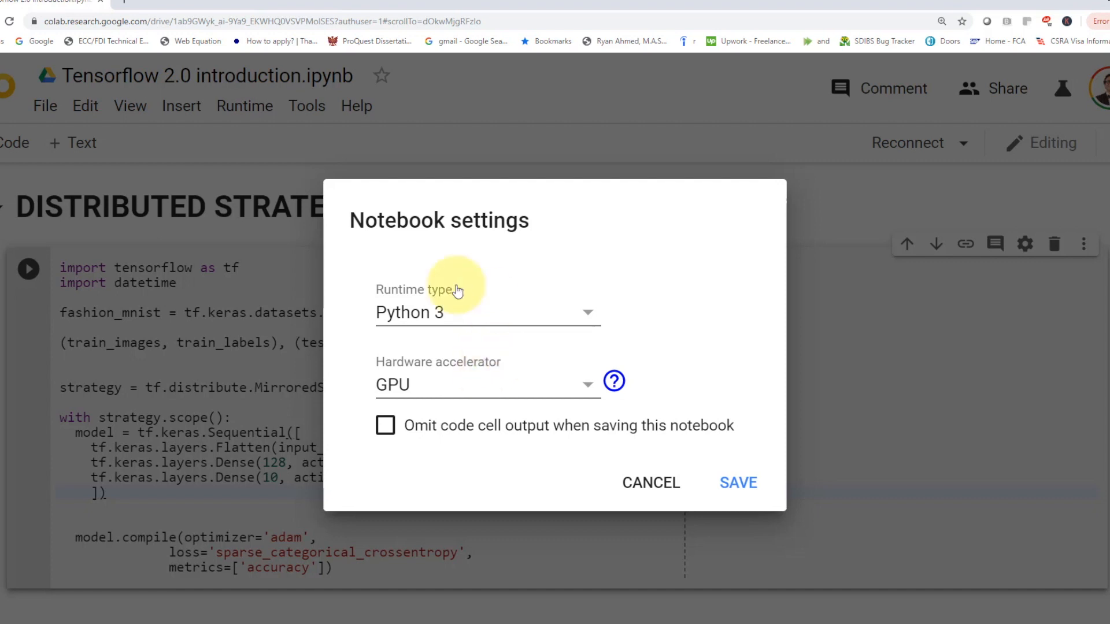
left_click(486, 384)
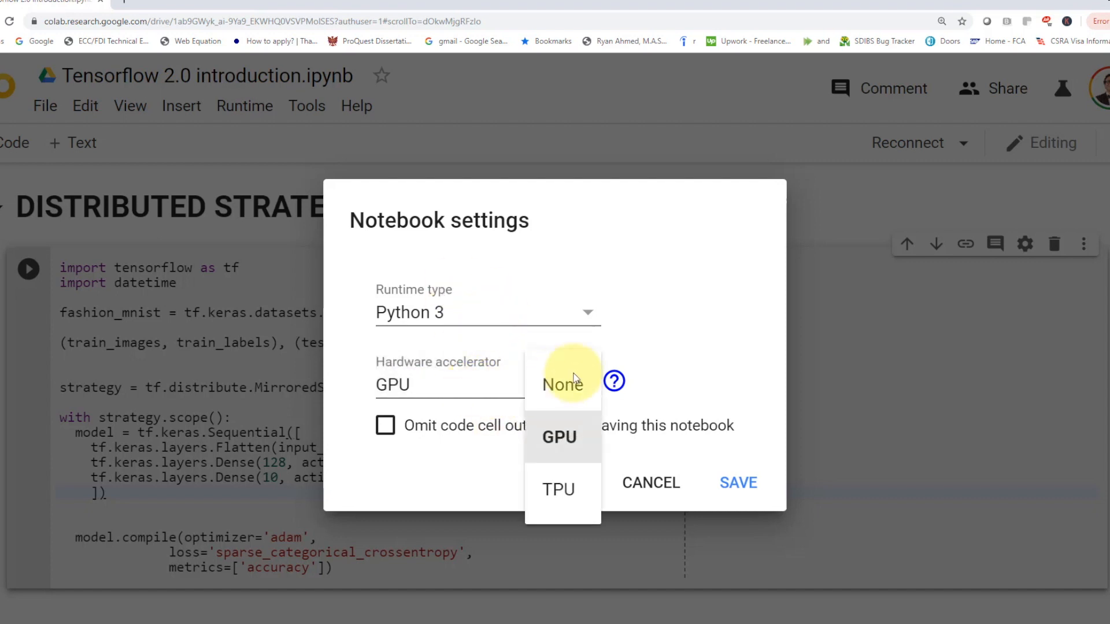